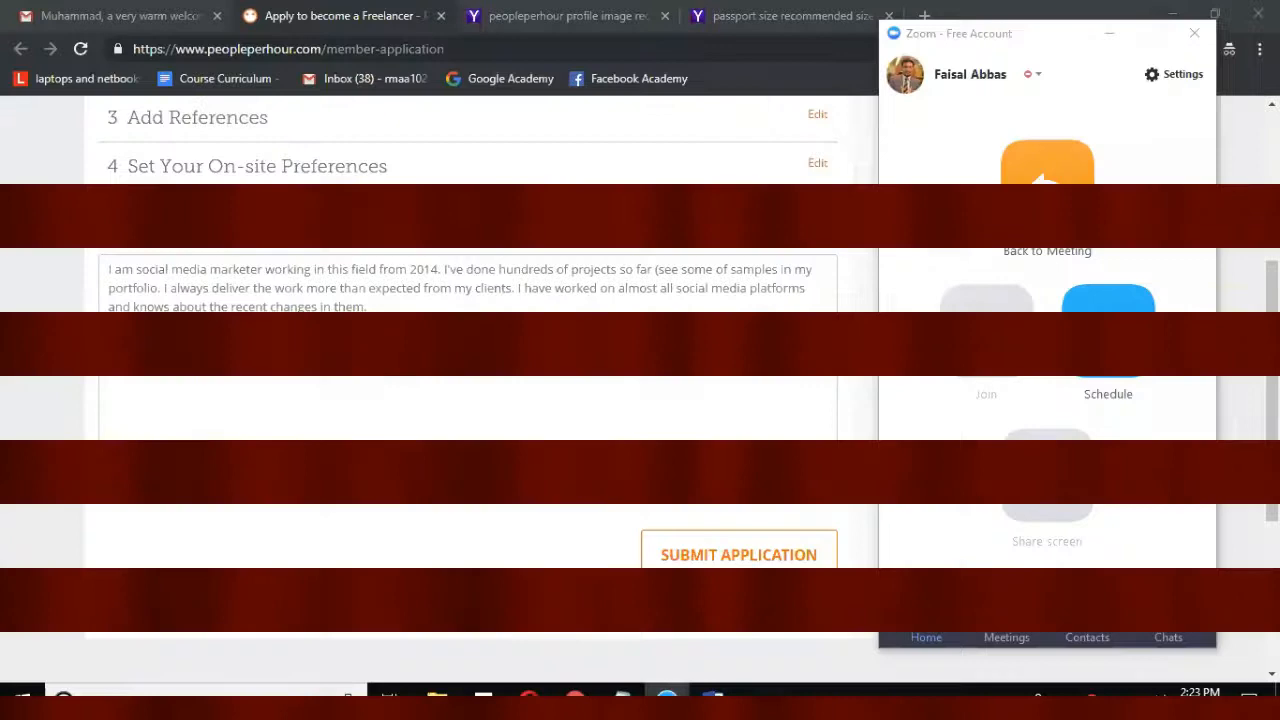
Submit the completed freelancer application with its social media marketing introduction.
left_click(1196, 32)
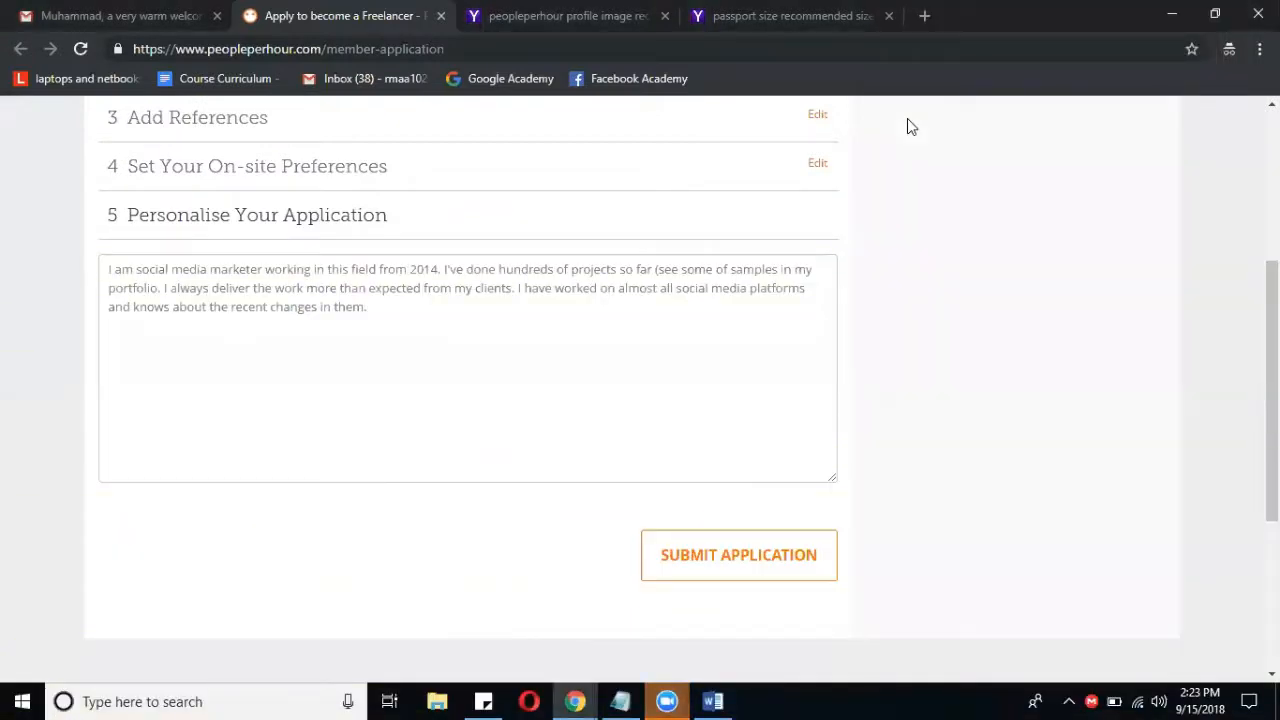
left_click(740, 556)
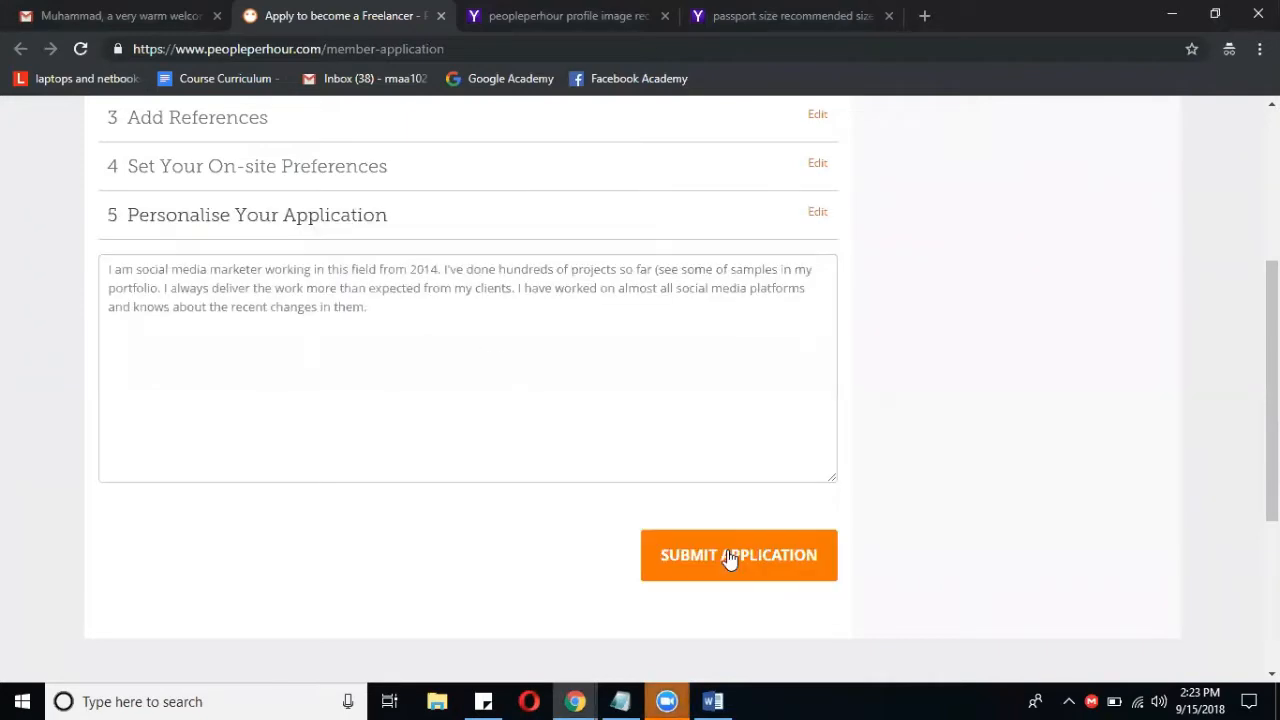
left_click(738, 556)
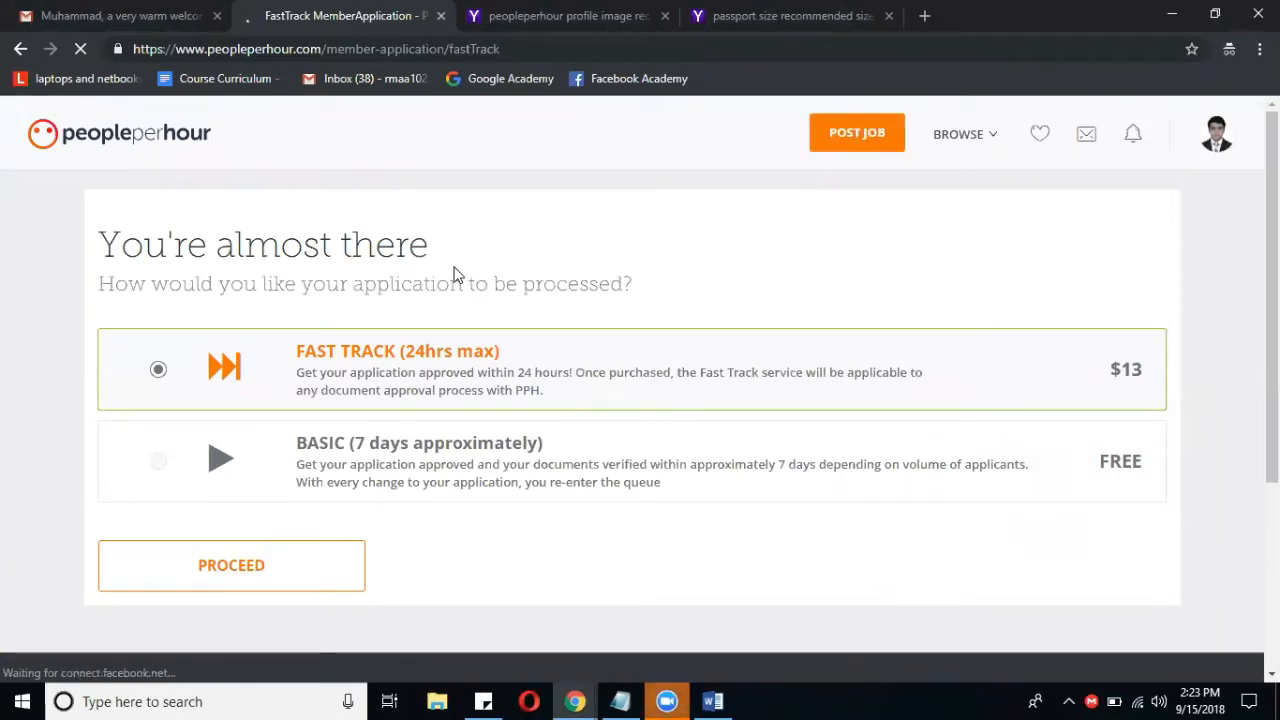
mouse_move(336, 386)
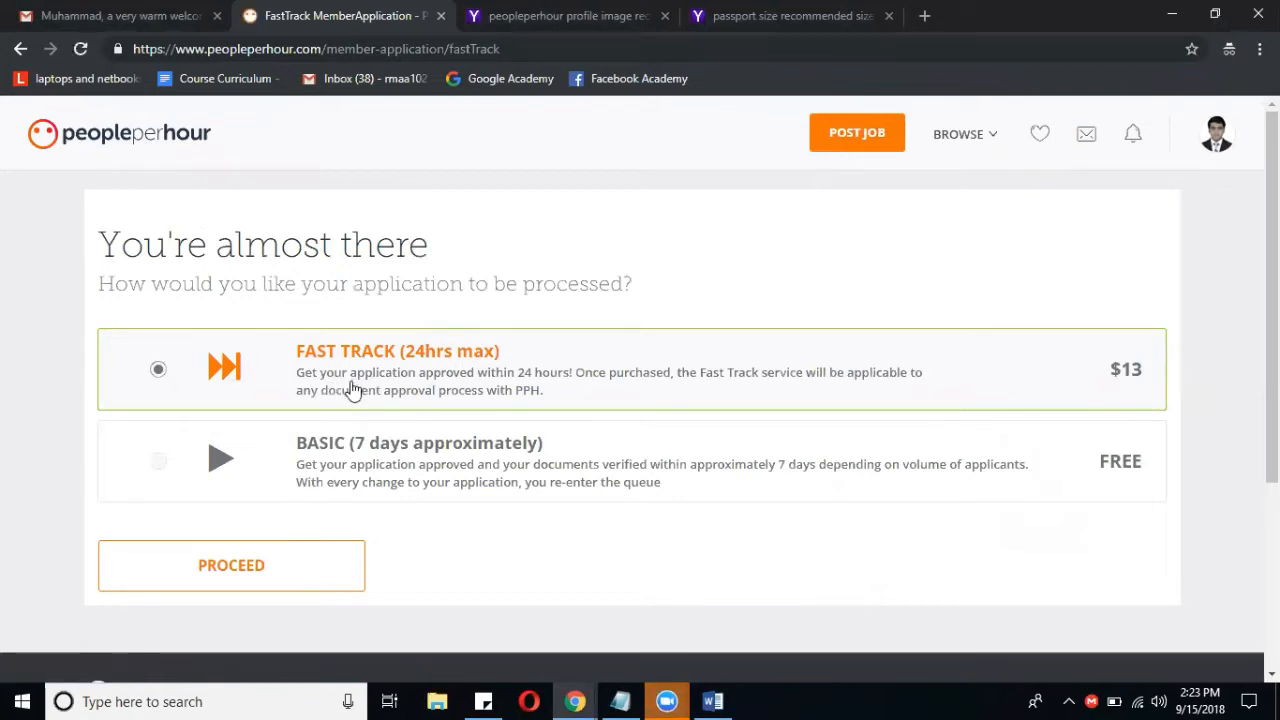
mouse_move(418, 370)
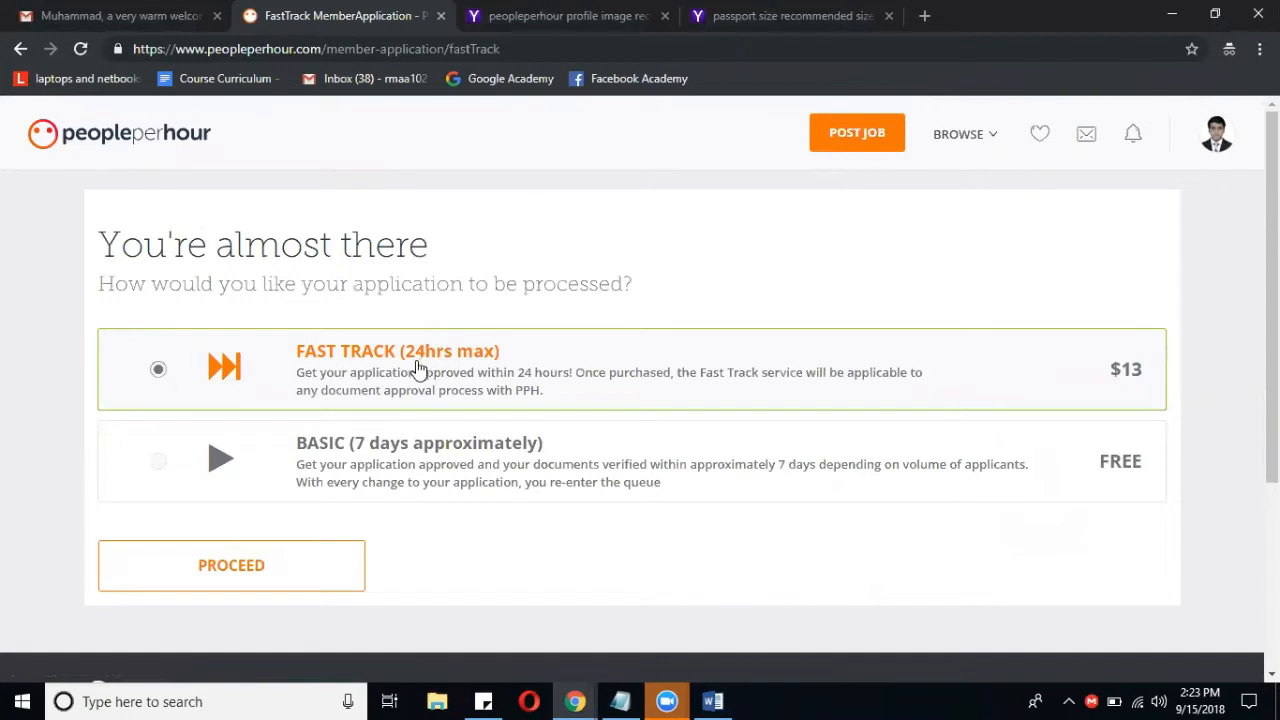
mouse_move(430, 400)
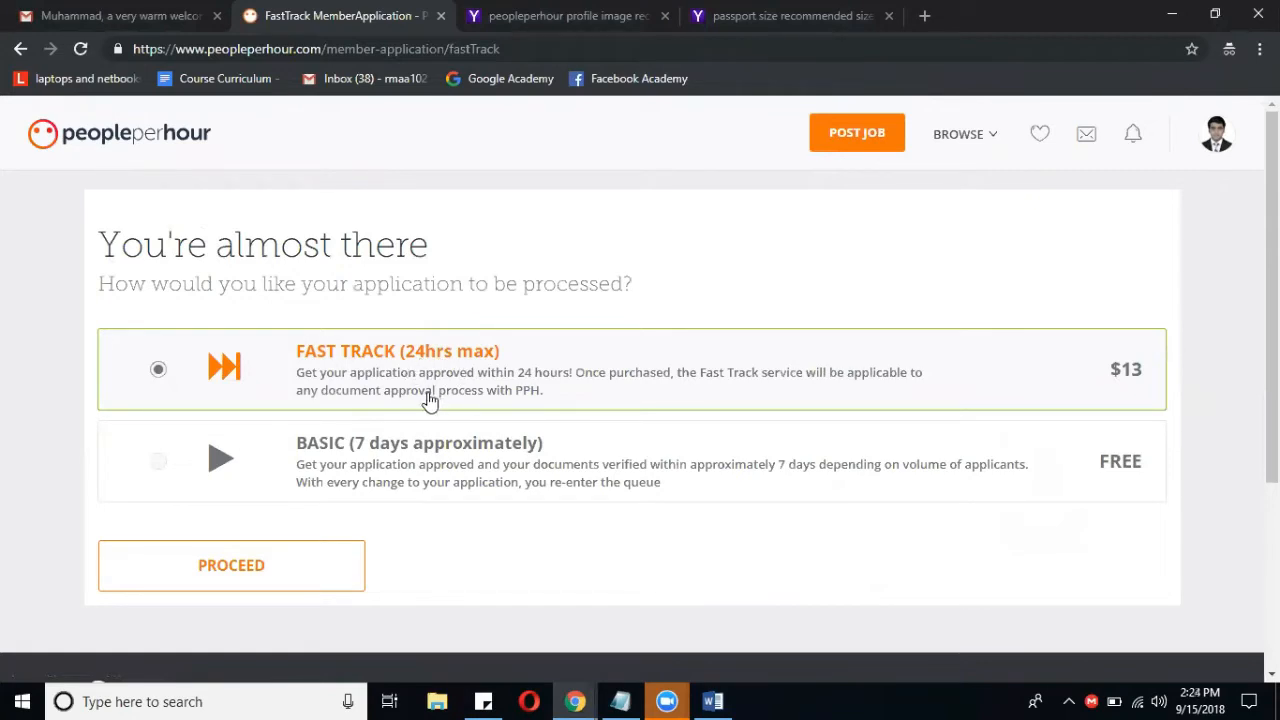
mouse_move(456, 400)
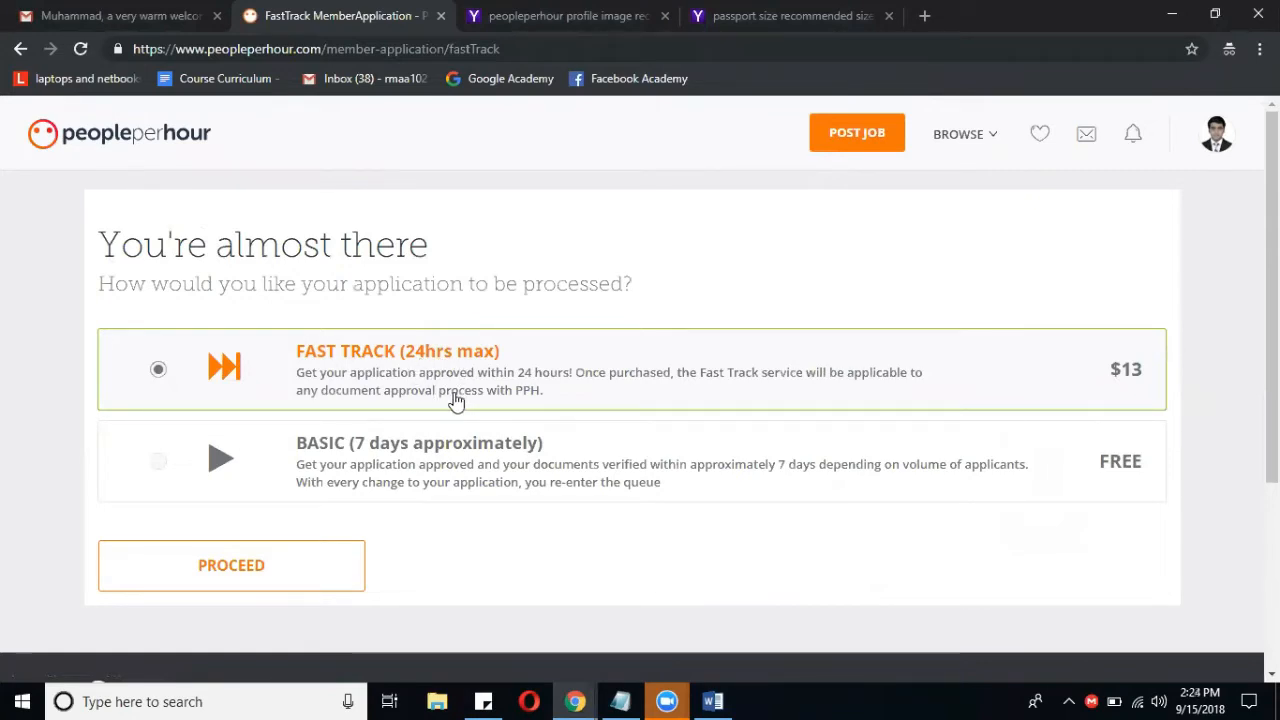
mouse_move(1004, 424)
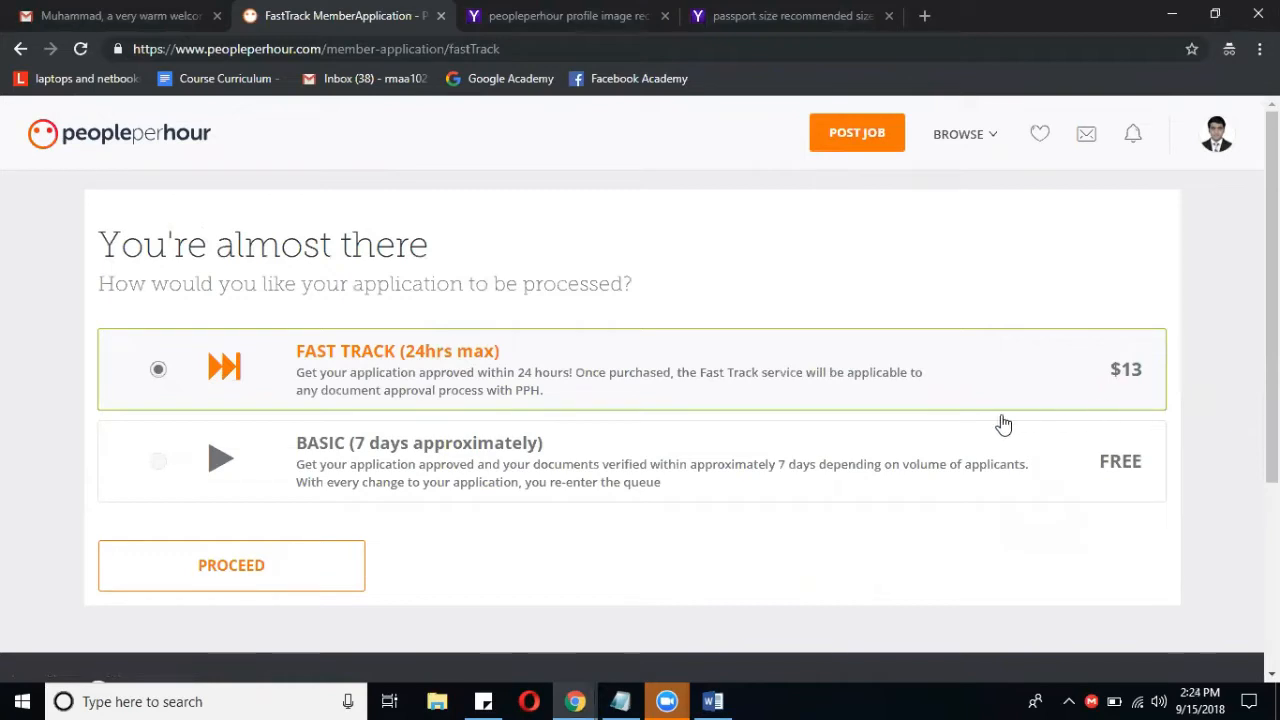
Select the free Basic (approximately 7 days) review over the paid Fast Track and proceed.
left_click(158, 460)
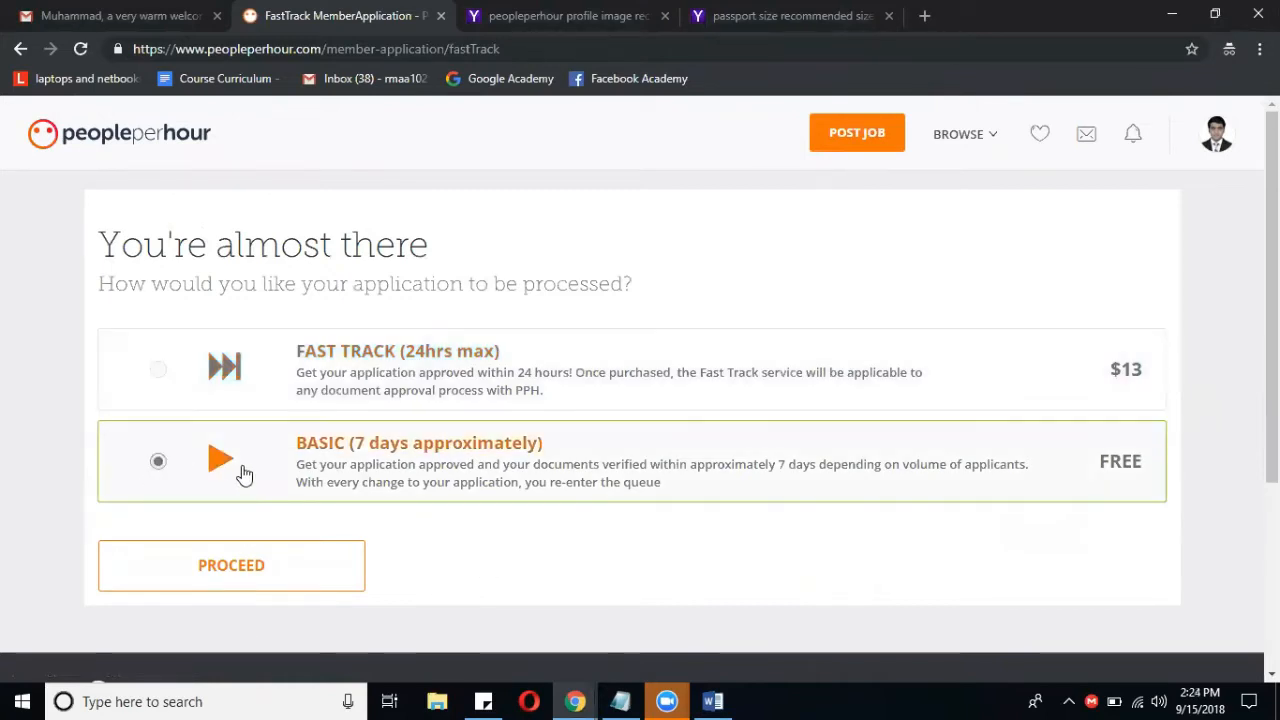
mouse_move(370, 452)
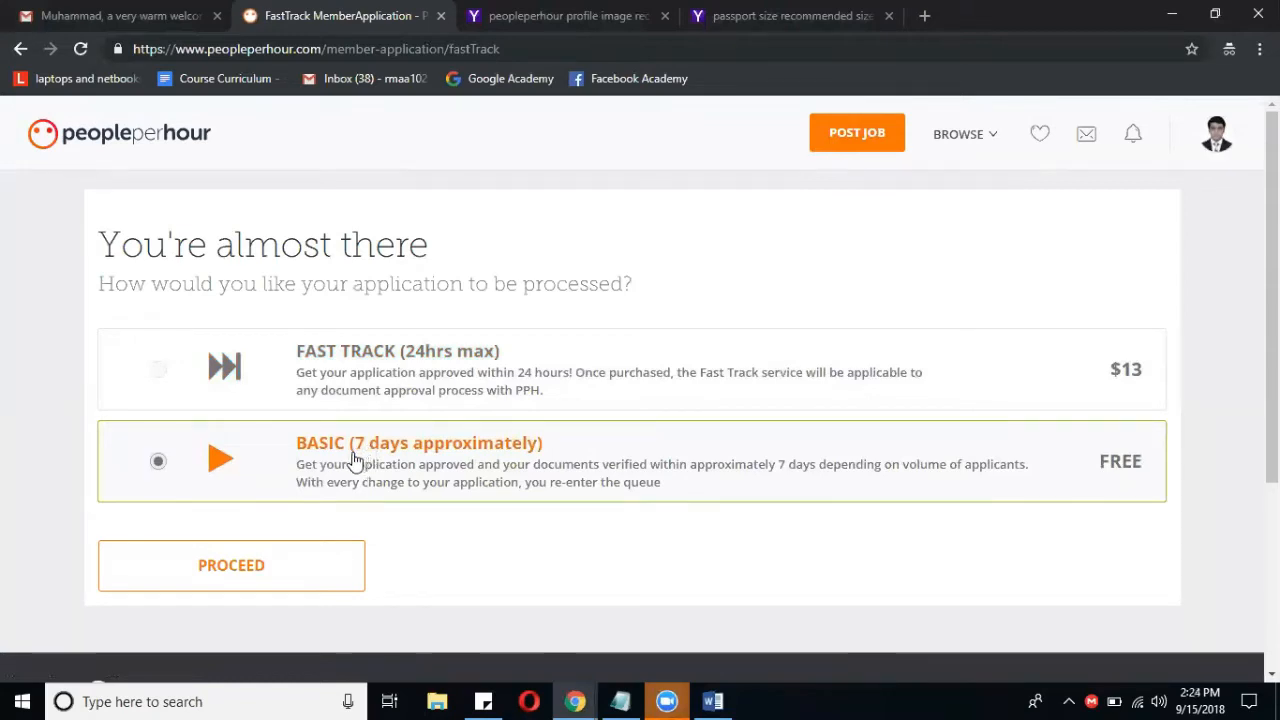
mouse_move(408, 468)
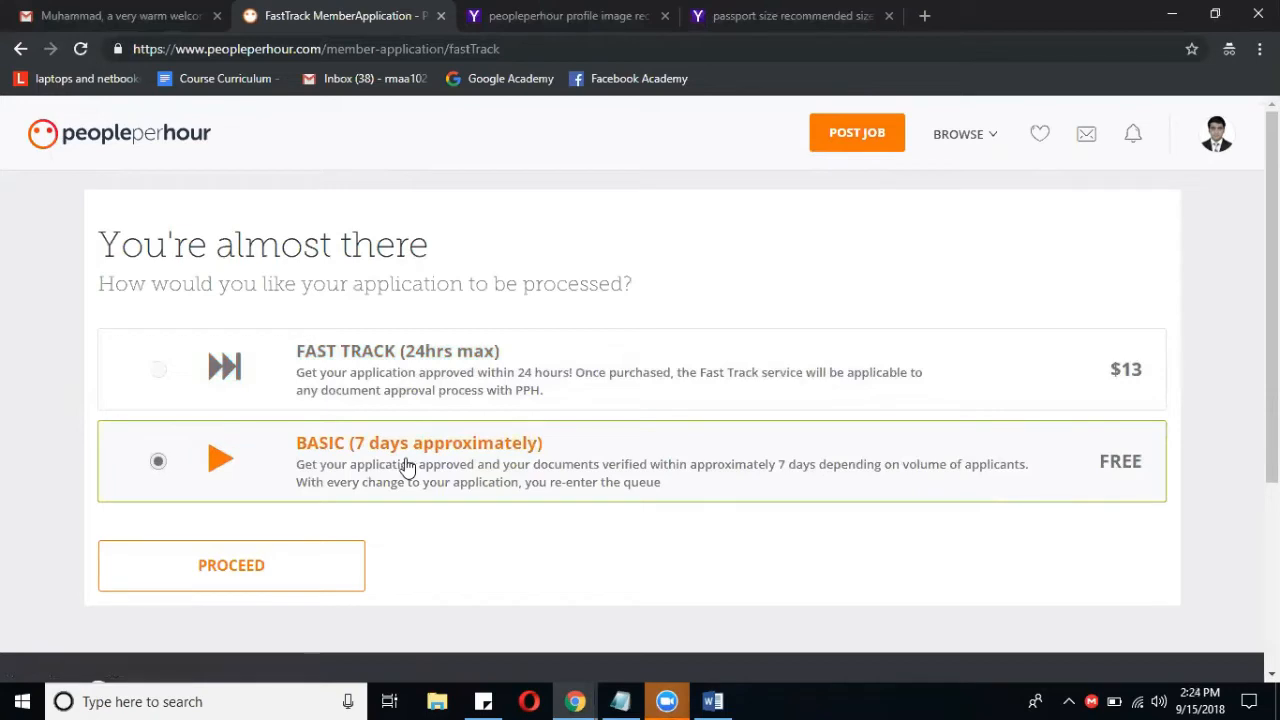
mouse_move(456, 568)
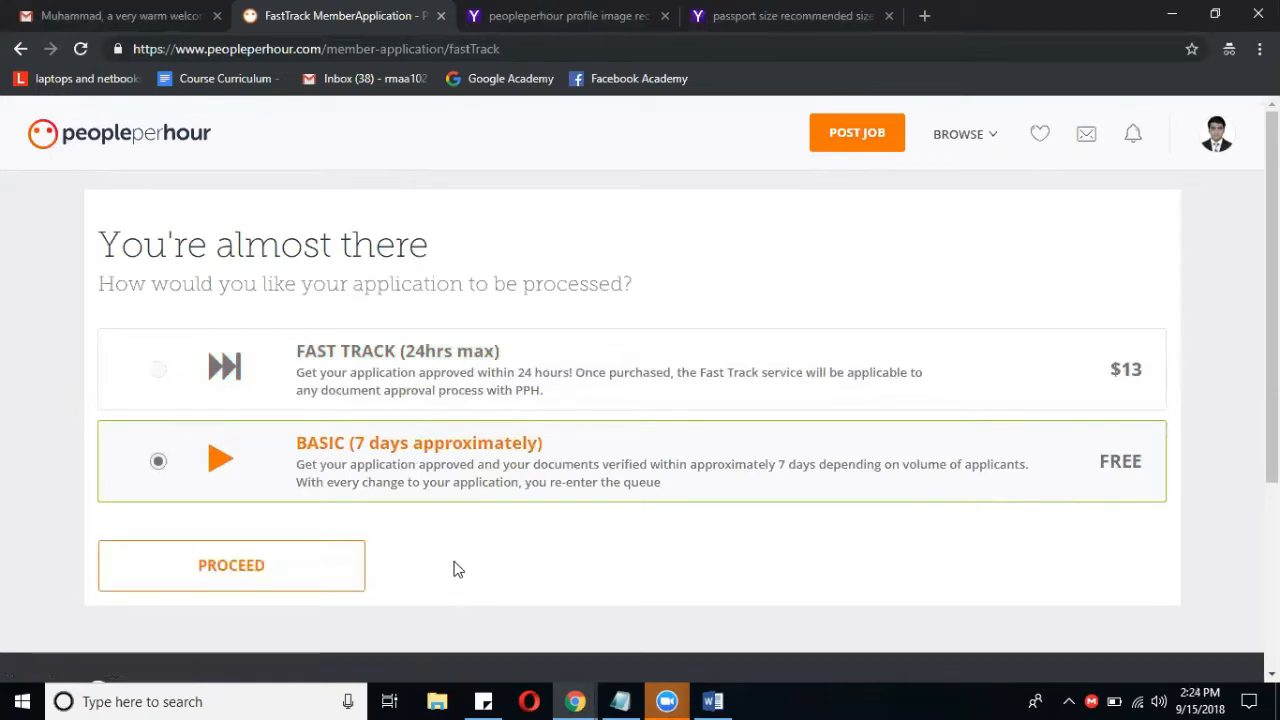
mouse_move(284, 572)
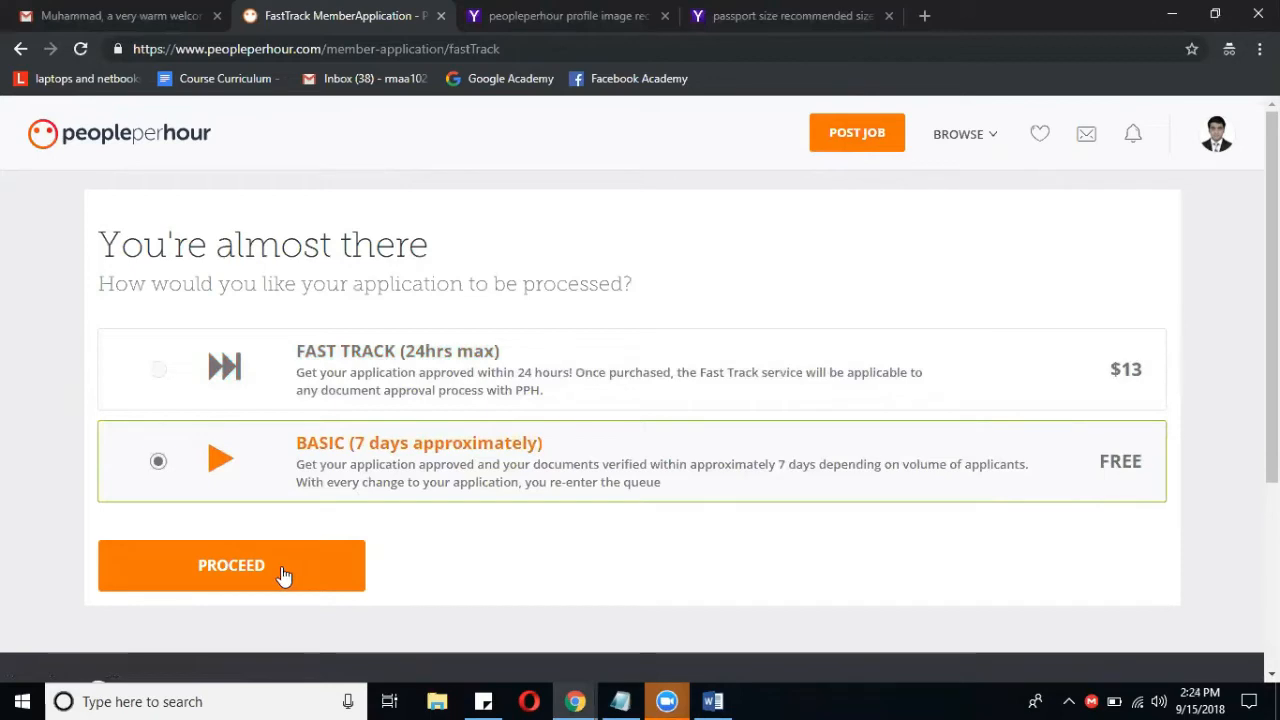
left_click(232, 564)
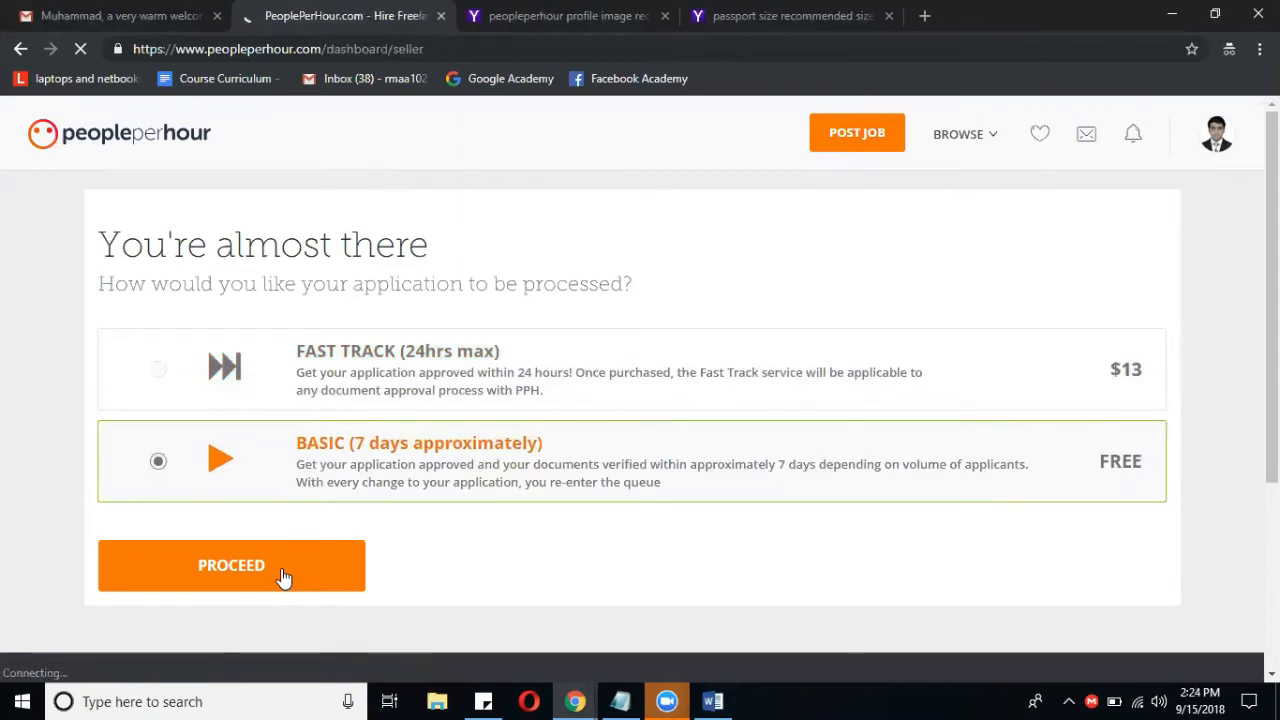
Proceed to the seller dashboard confirming 'Your application is under review'.
left_click(232, 564)
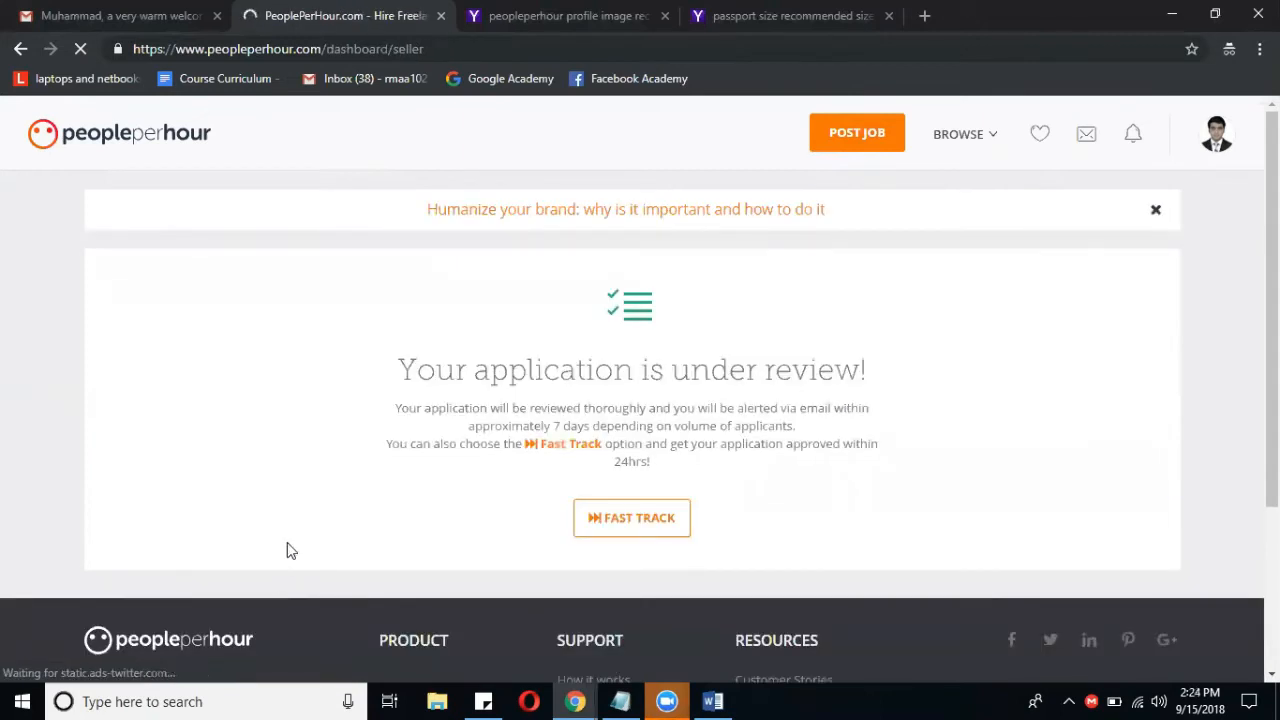
mouse_move(432, 384)
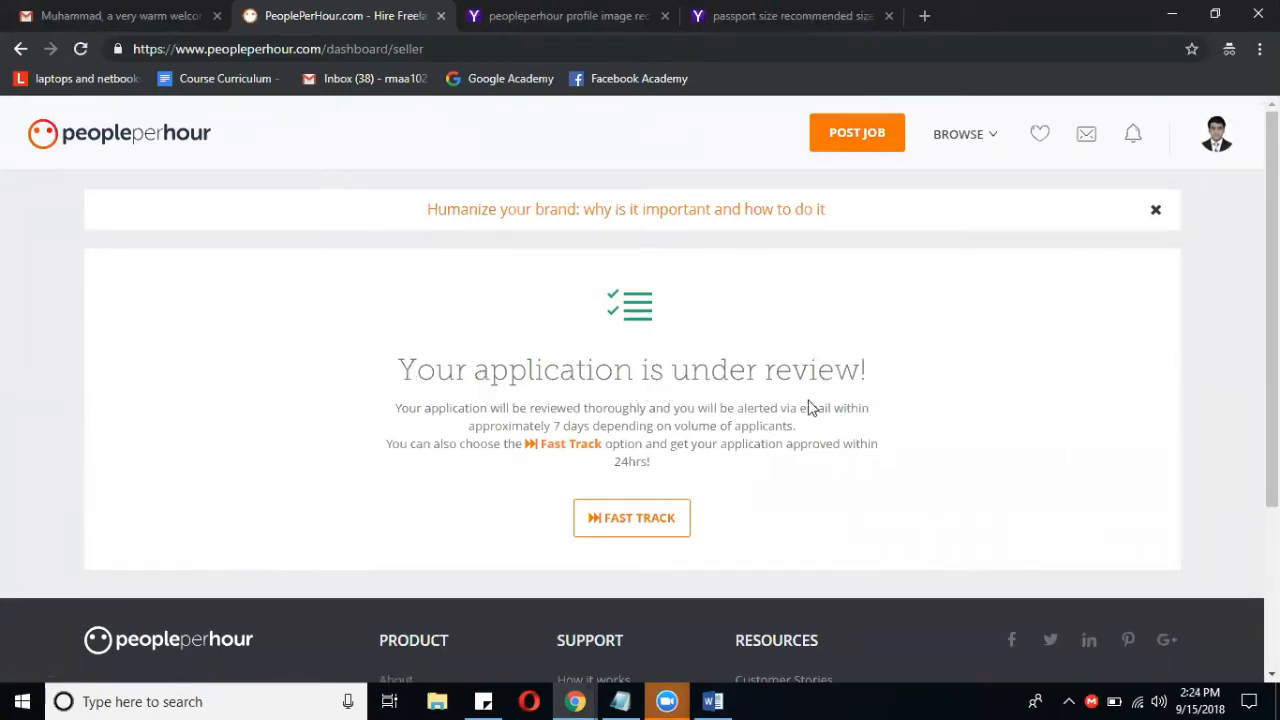
mouse_move(532, 400)
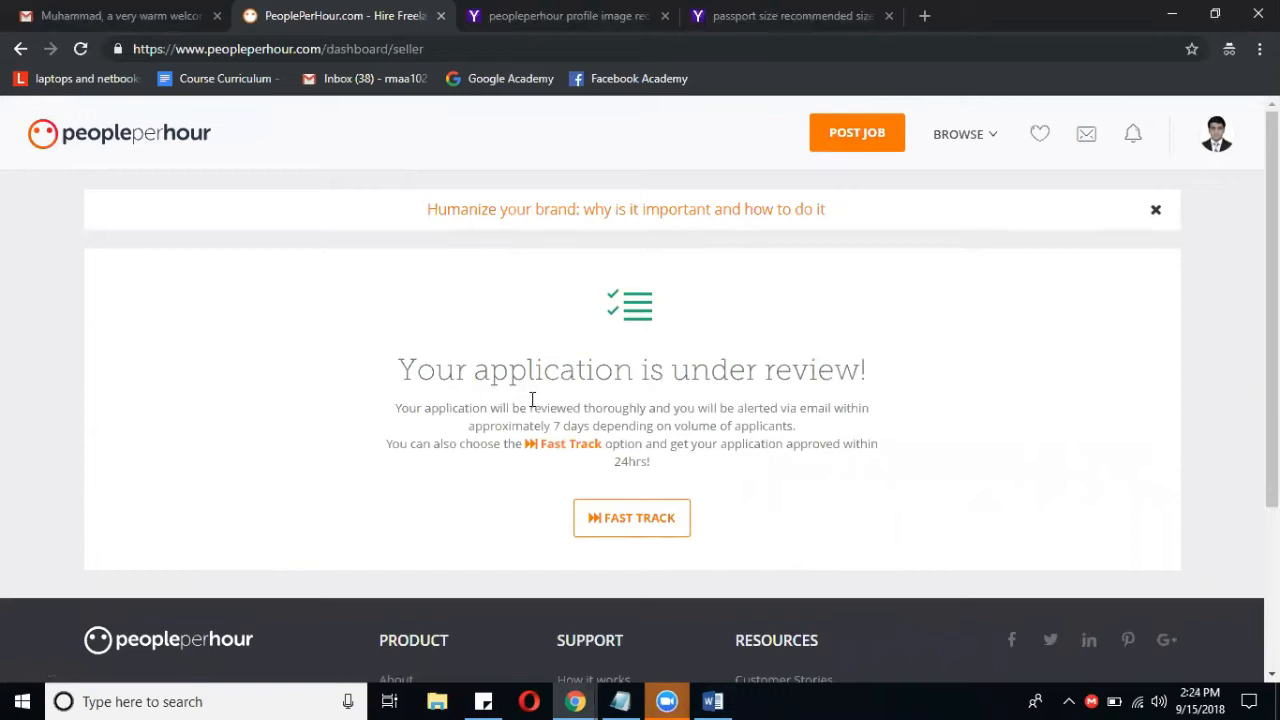
mouse_move(868, 428)
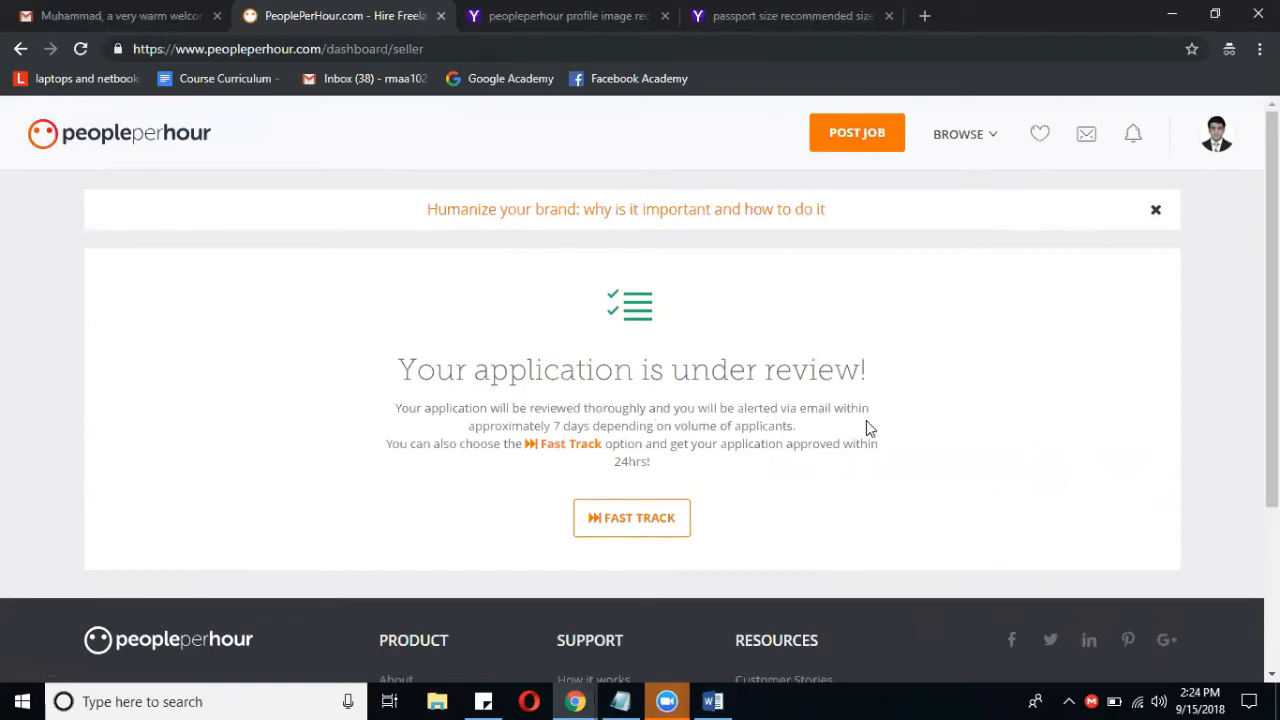
mouse_move(610, 424)
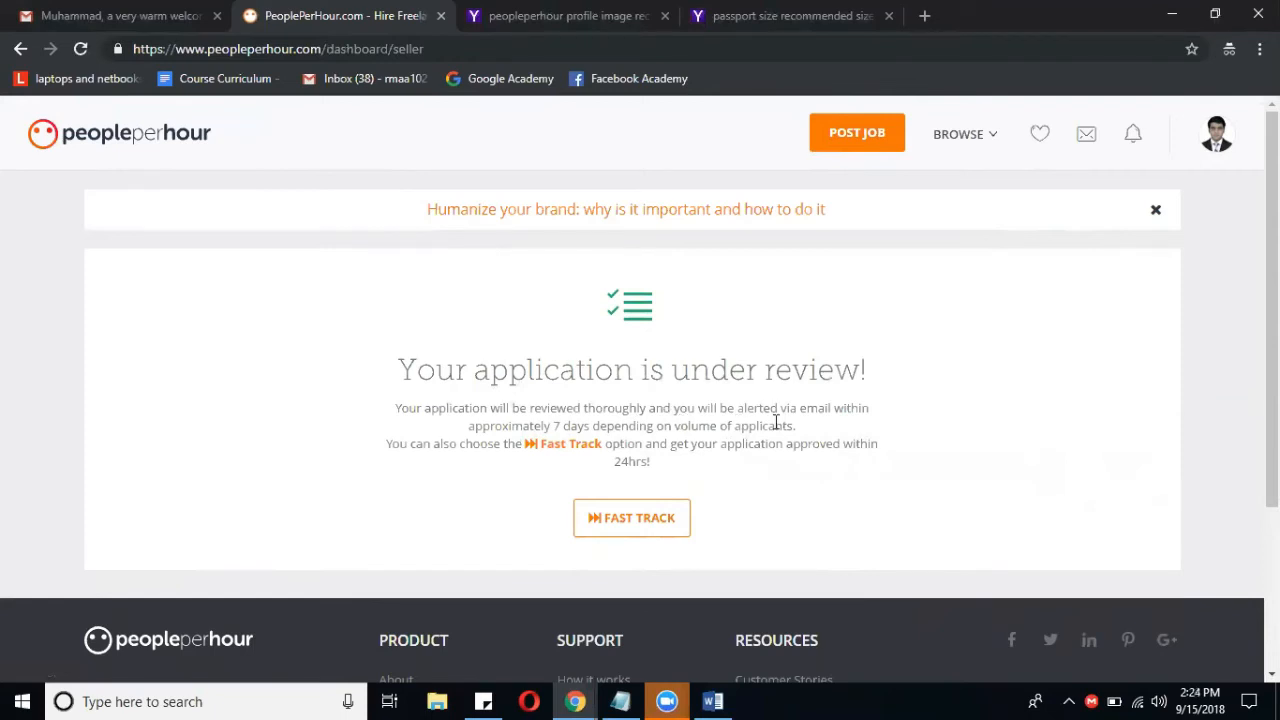
mouse_move(608, 476)
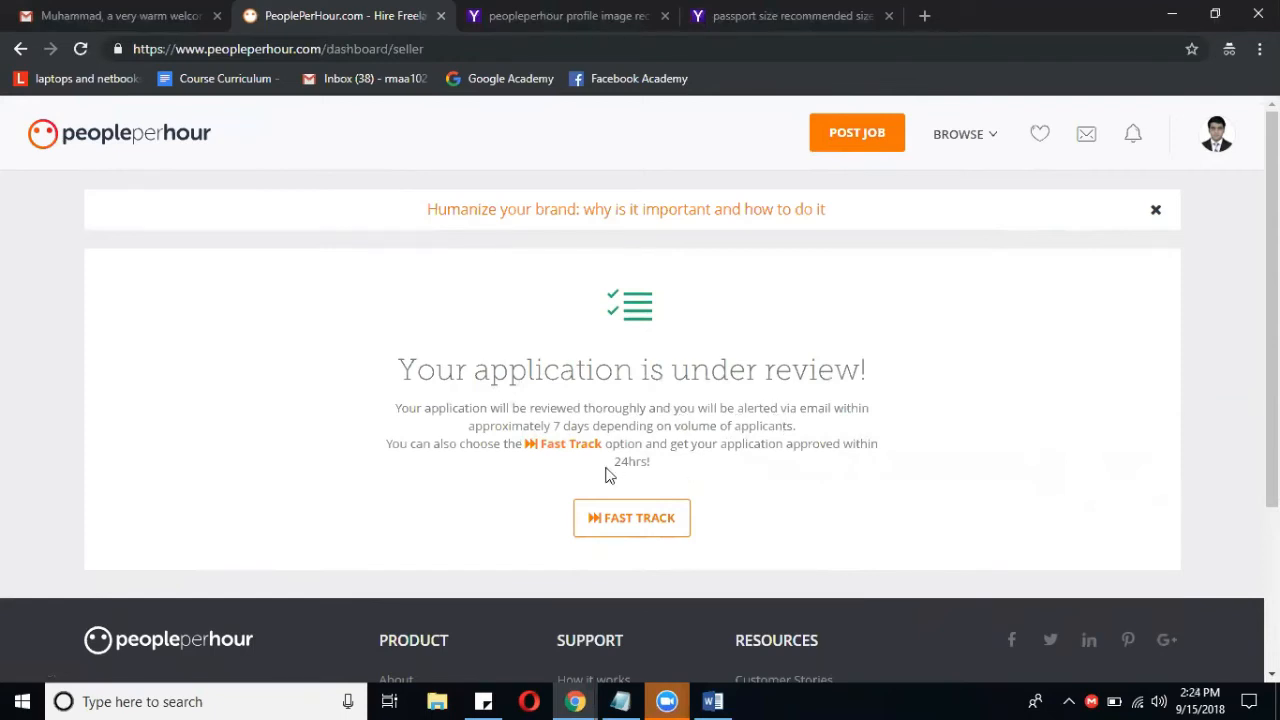
mouse_move(450, 448)
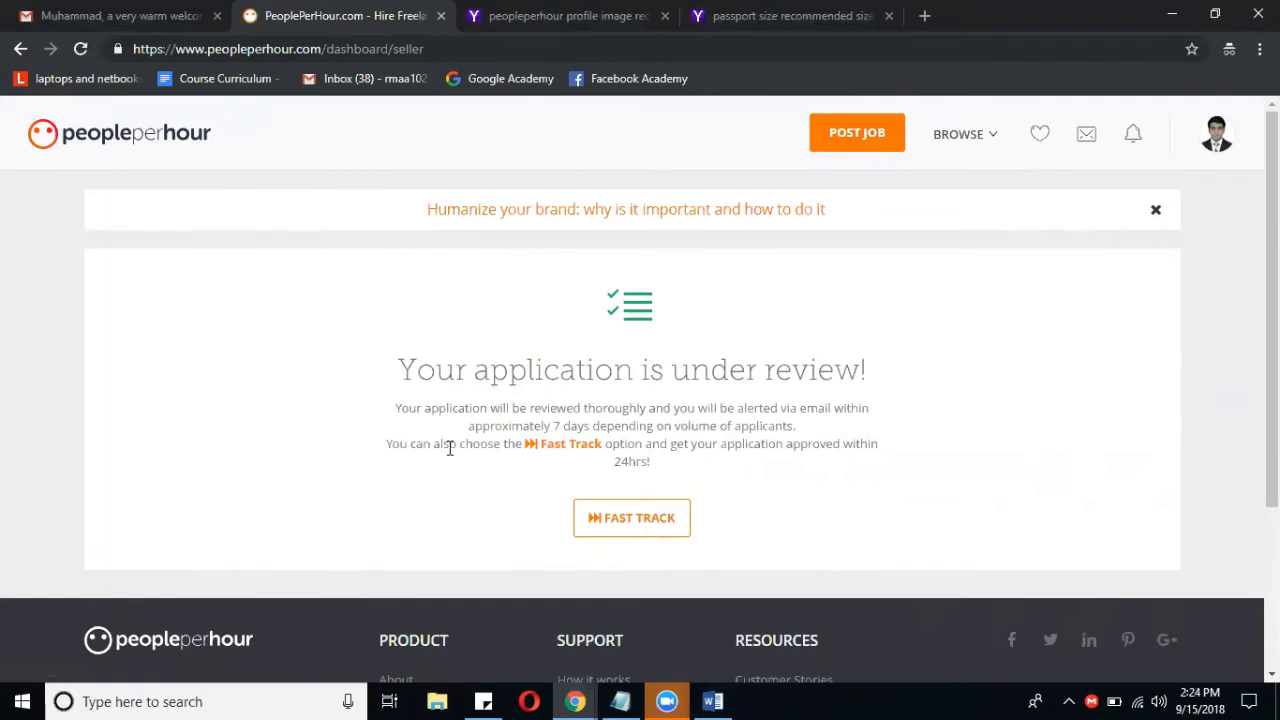
mouse_move(600, 444)
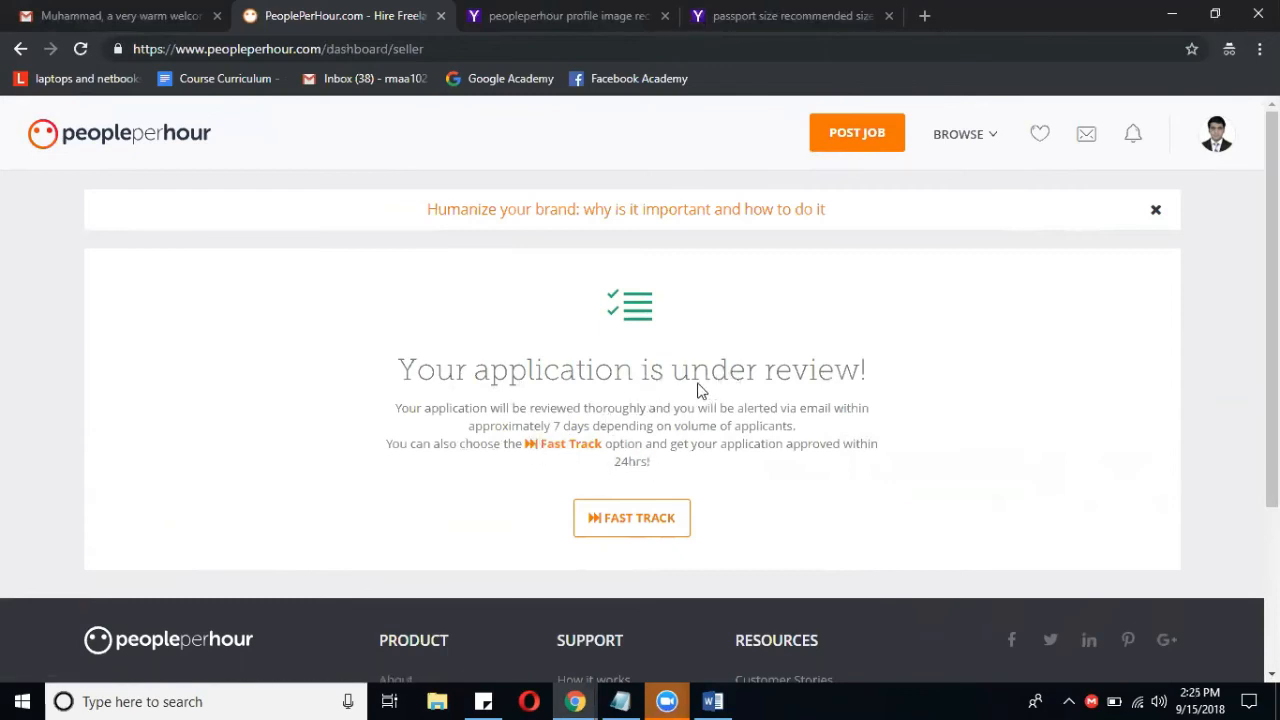
mouse_move(772, 408)
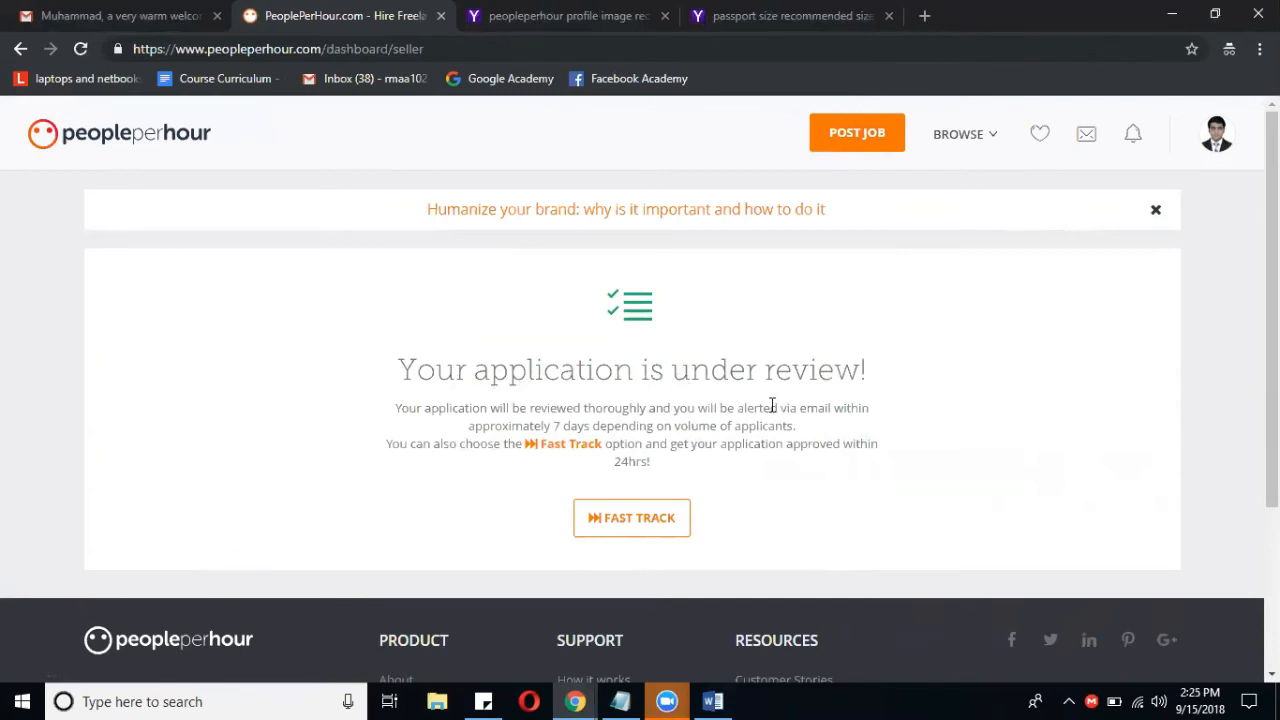
mouse_move(776, 404)
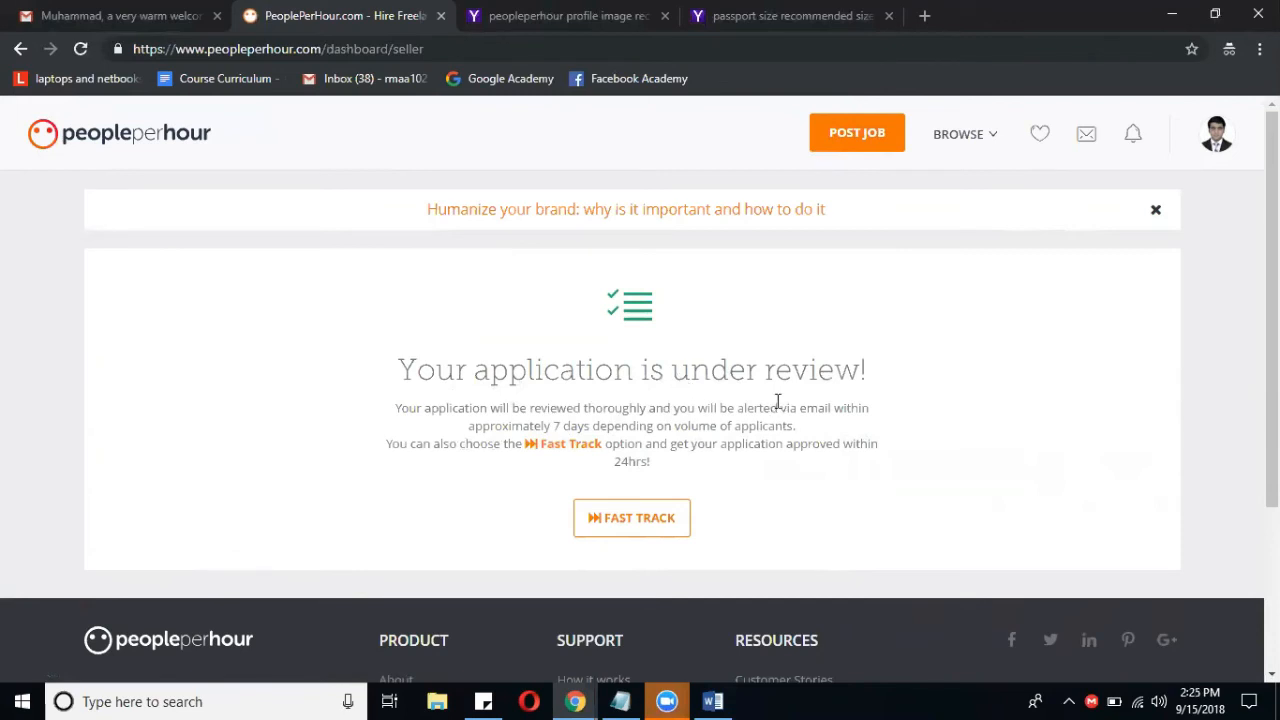
mouse_move(628, 368)
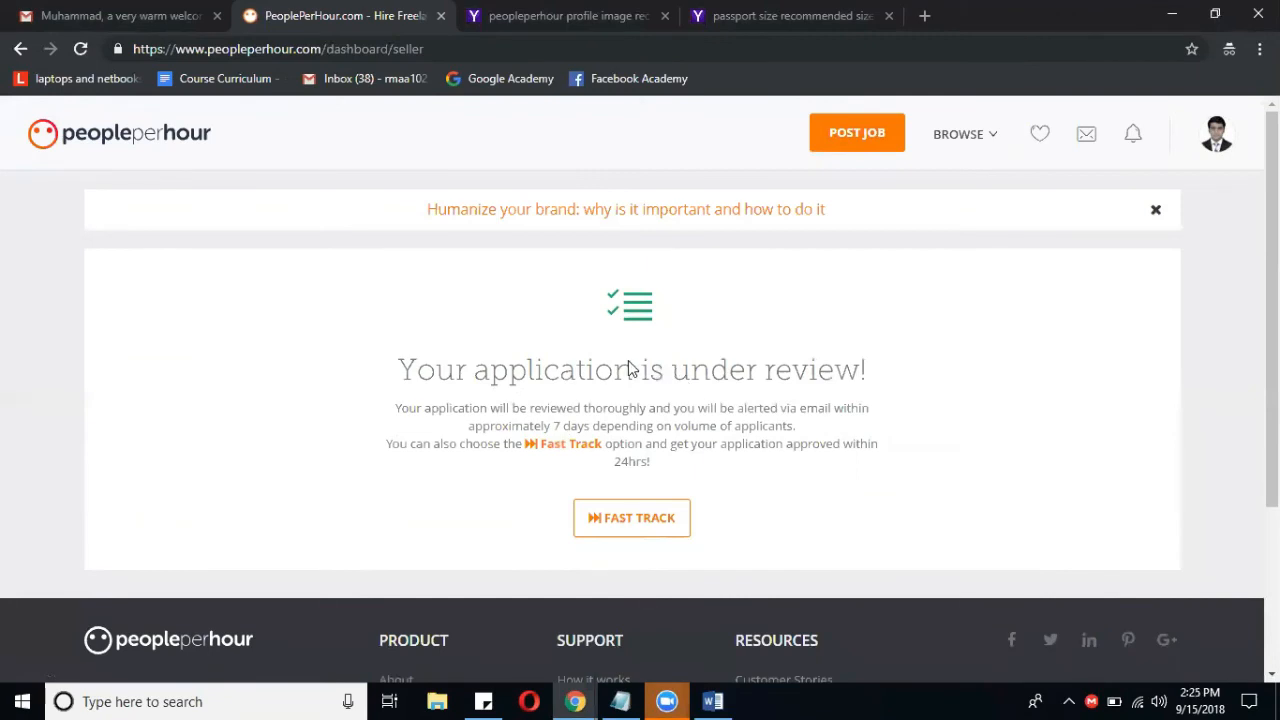
mouse_move(612, 378)
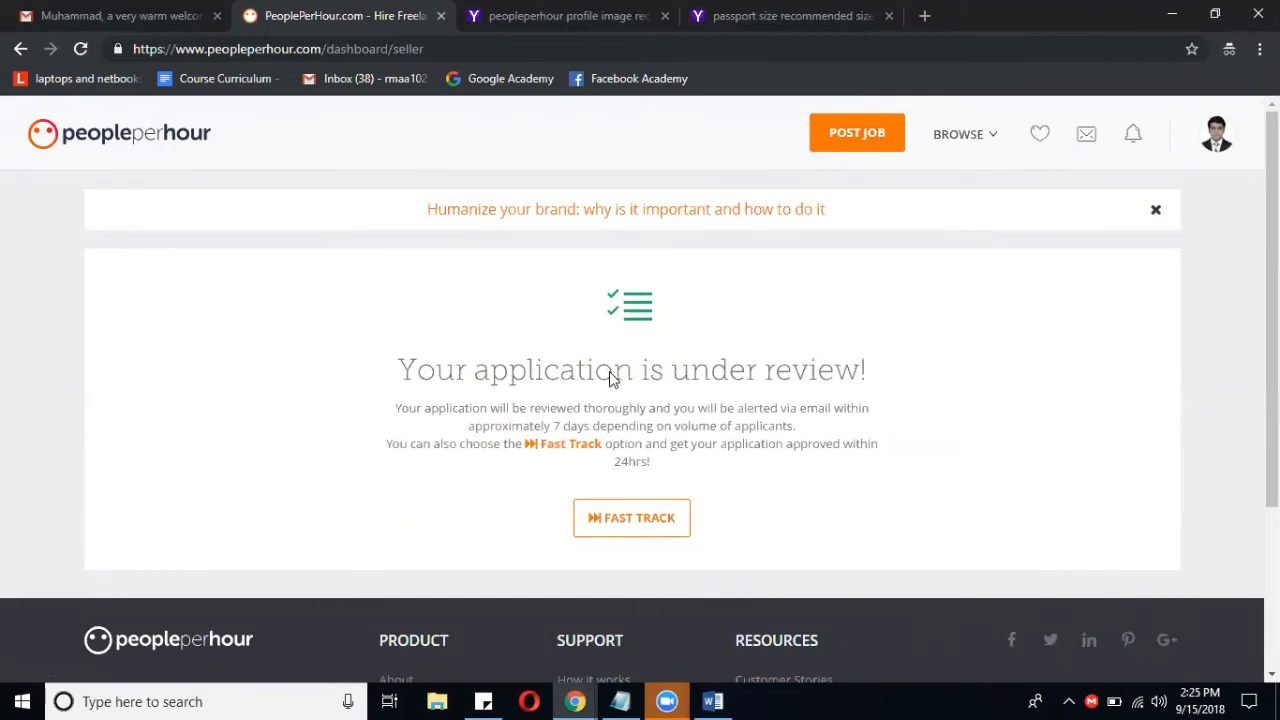